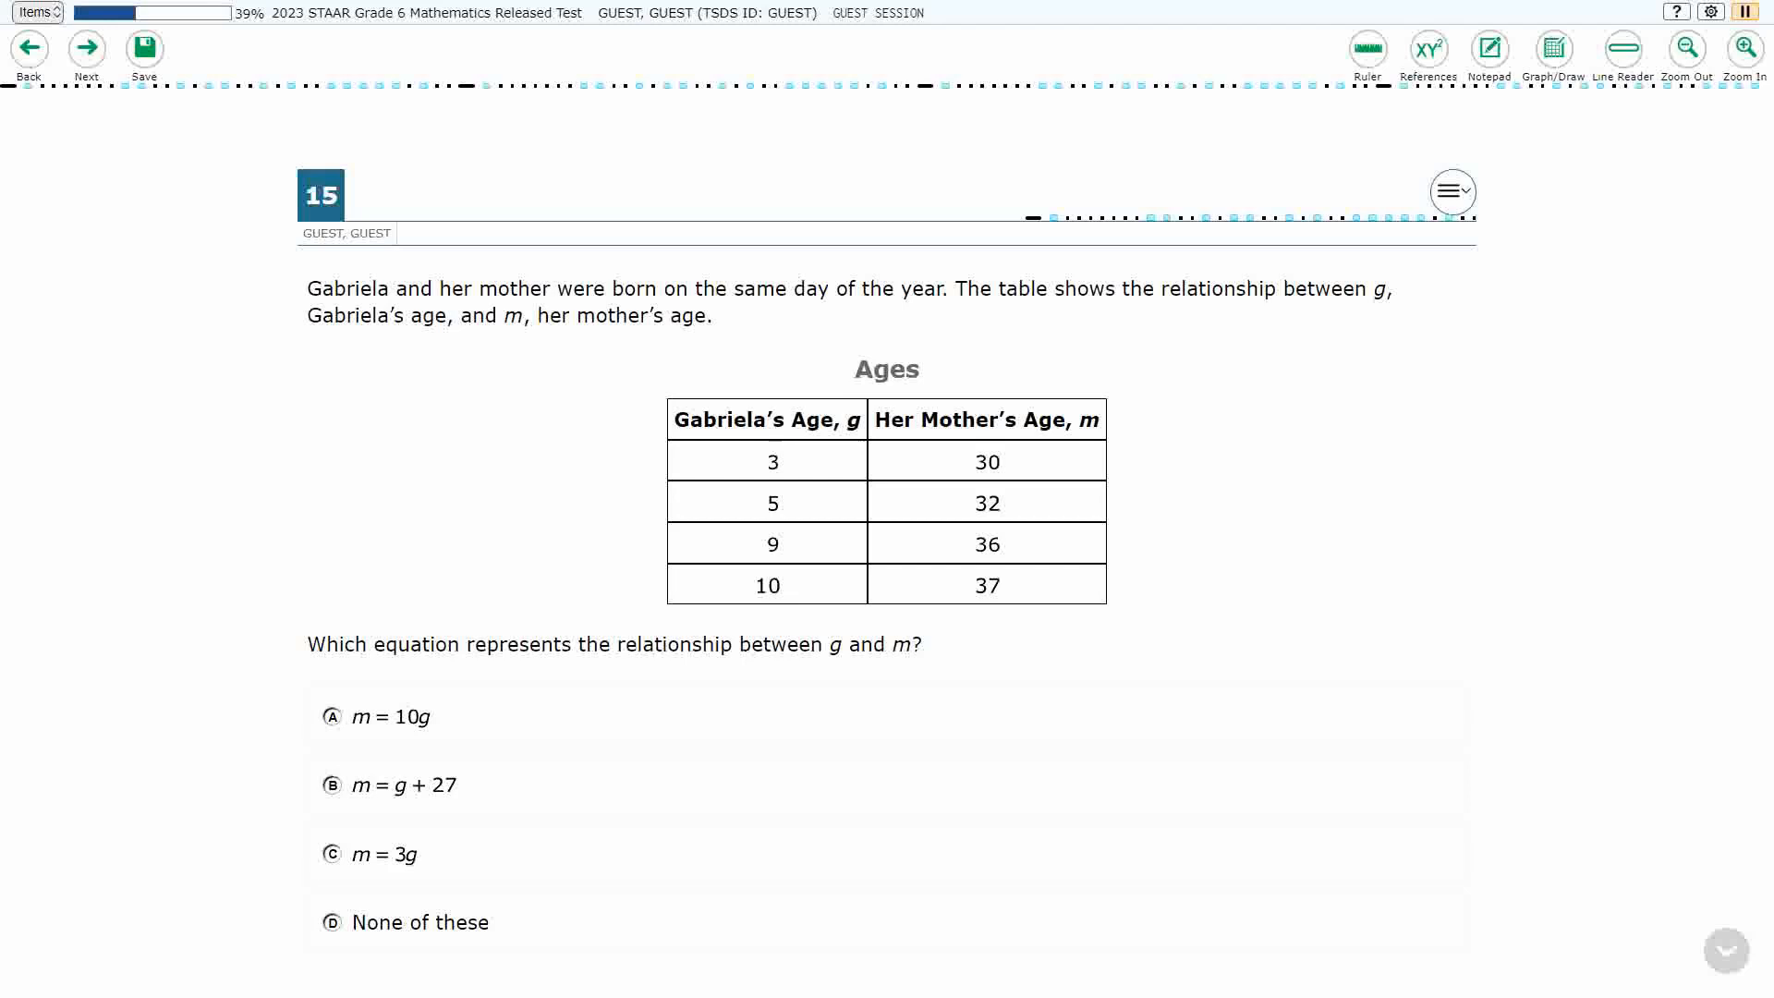
Open the Graph Paper panel over question 15 about Gabriela's and her mother's ages
{"action": "left_click", "coordinate": [1553, 49]}
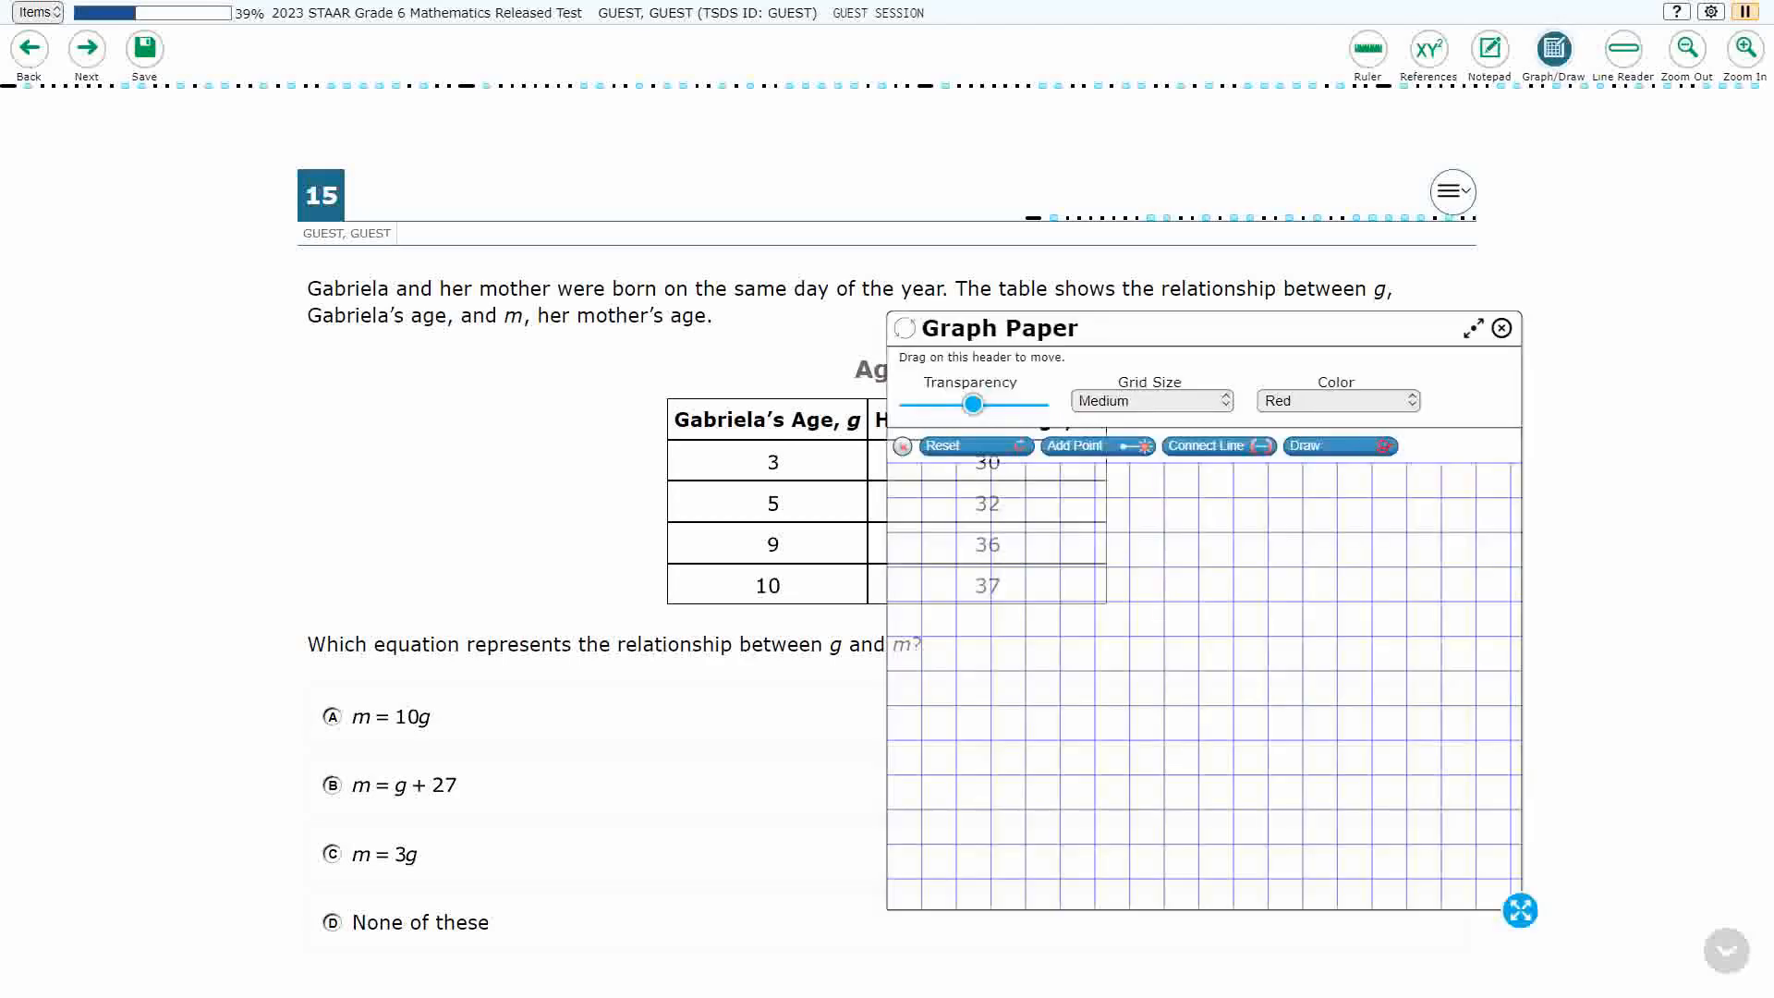
Expand the graph paper over the question, make it fully transparent, and select freehand drawing
{"action": "left_click", "coordinate": [1472, 328]}
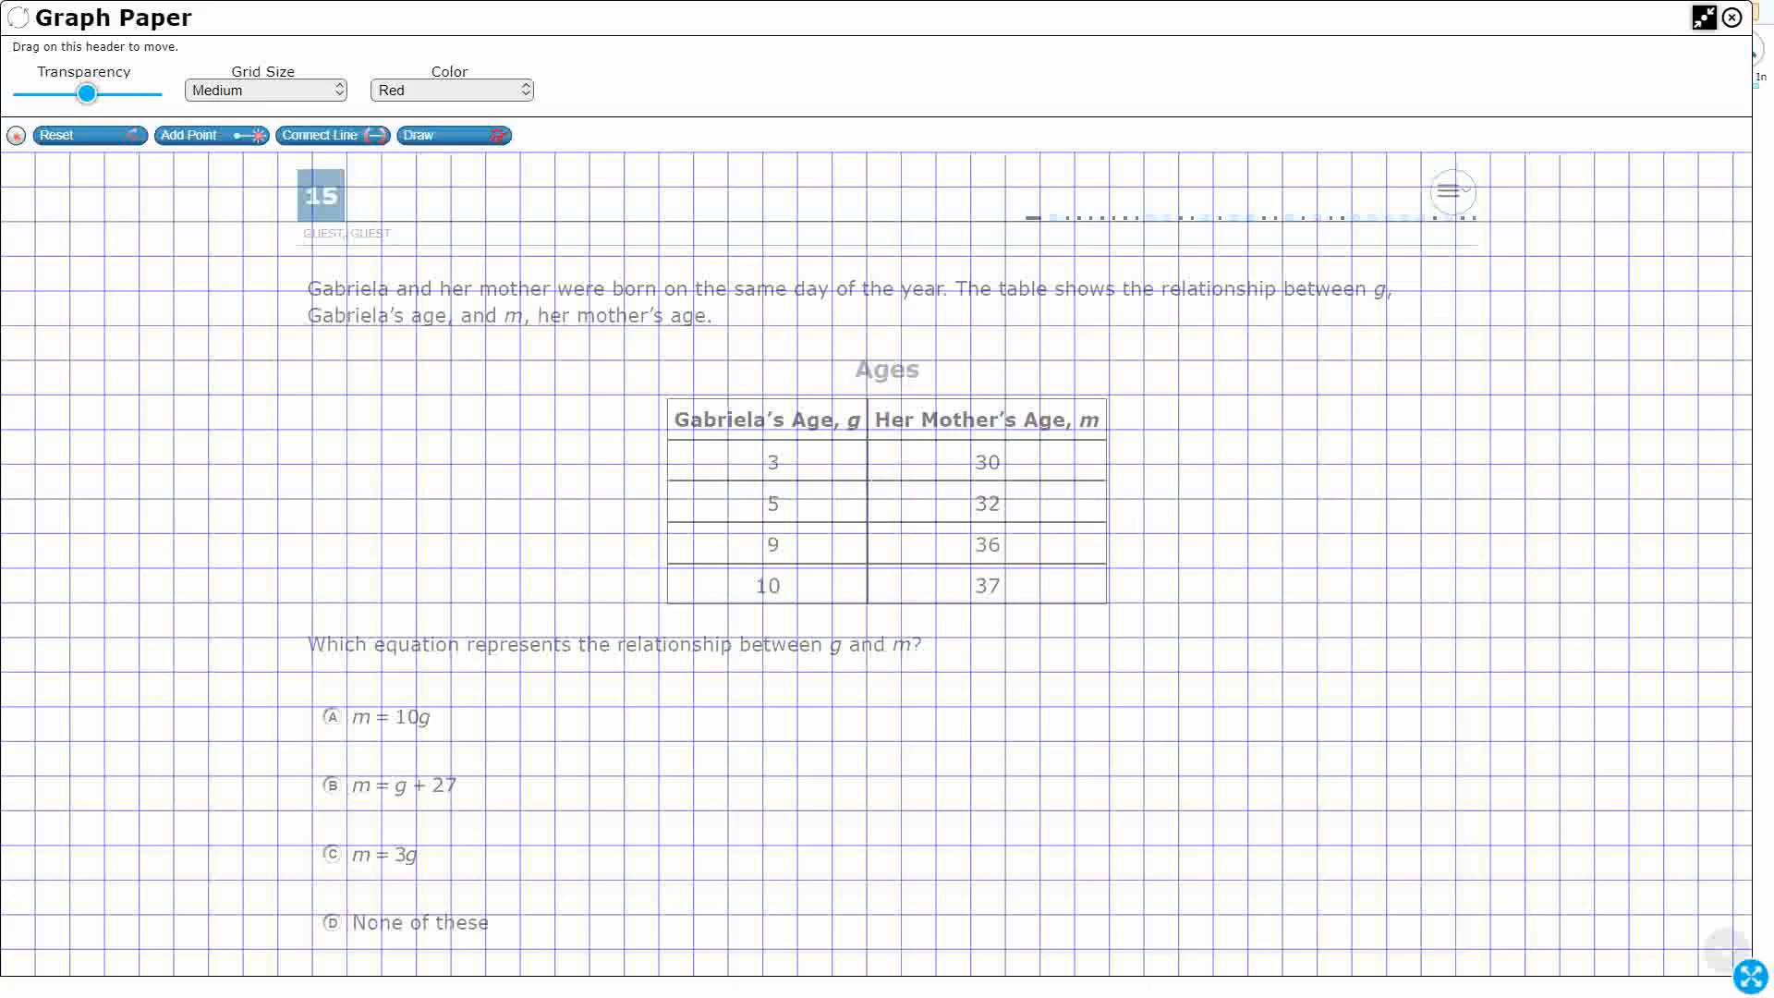
{"action": "left_click_drag", "start_coordinate": [88, 92], "coordinate": [152, 91]}
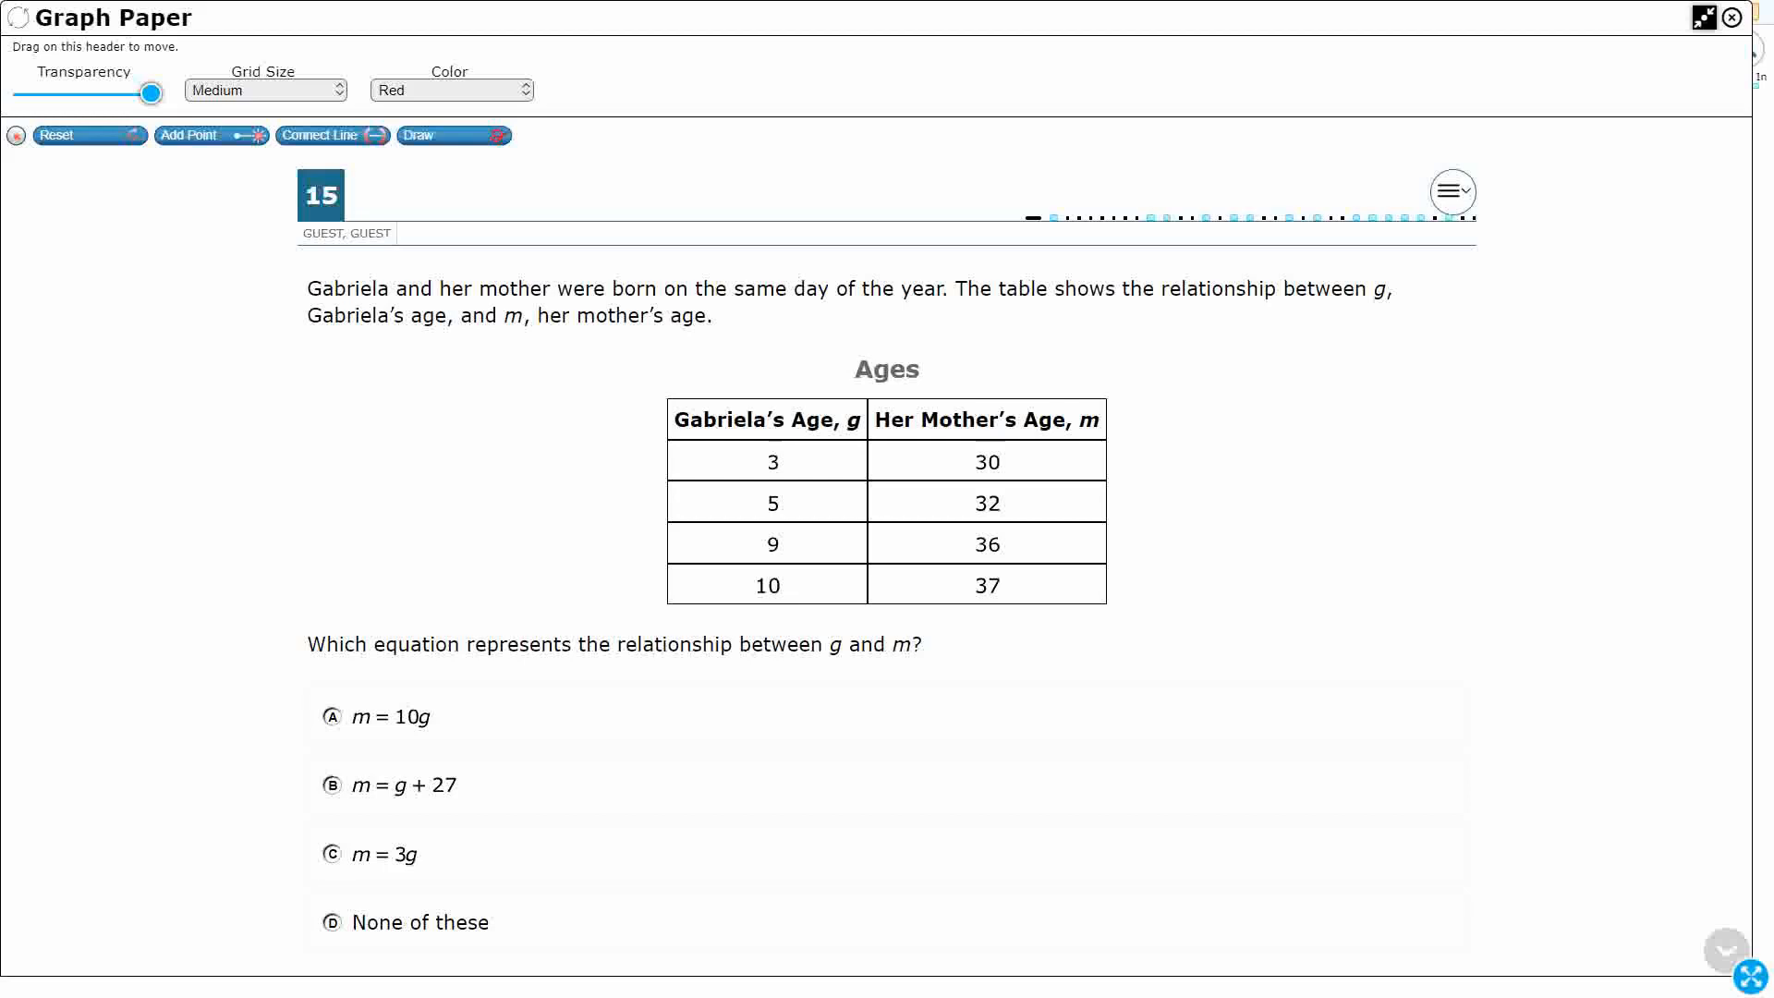
{"action": "left_click", "coordinate": [444, 135]}
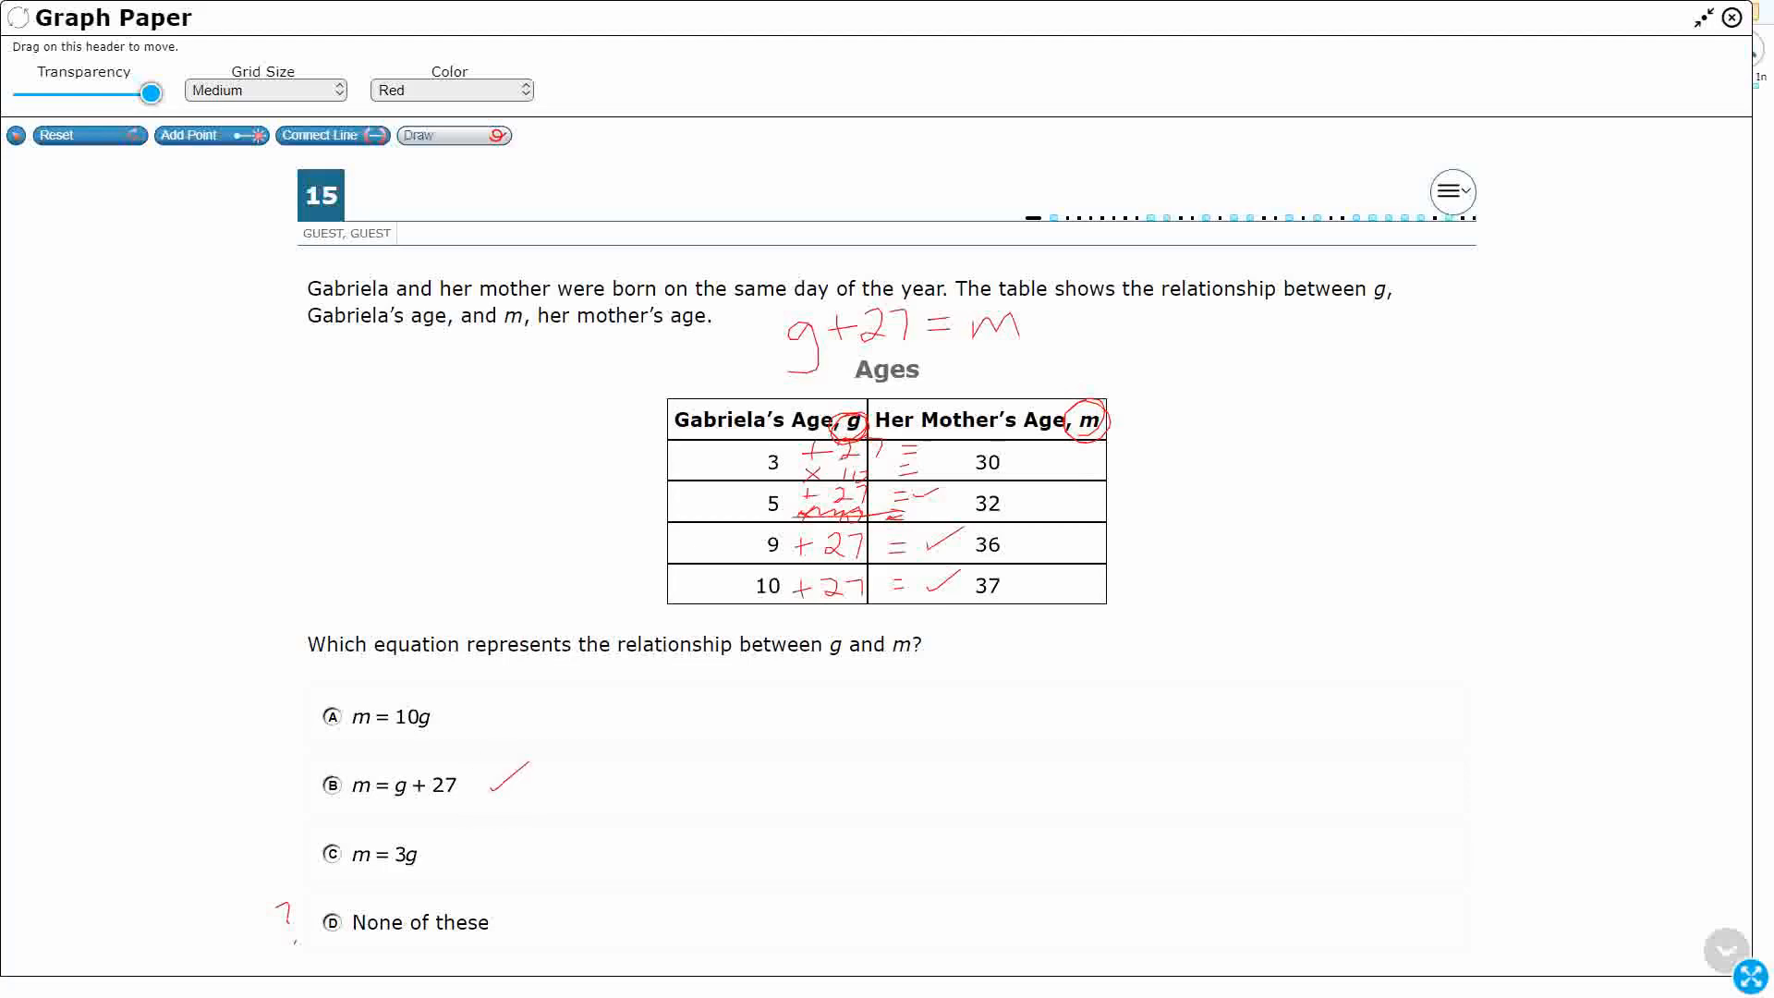
{"action": "left_click", "coordinate": [450, 89]}
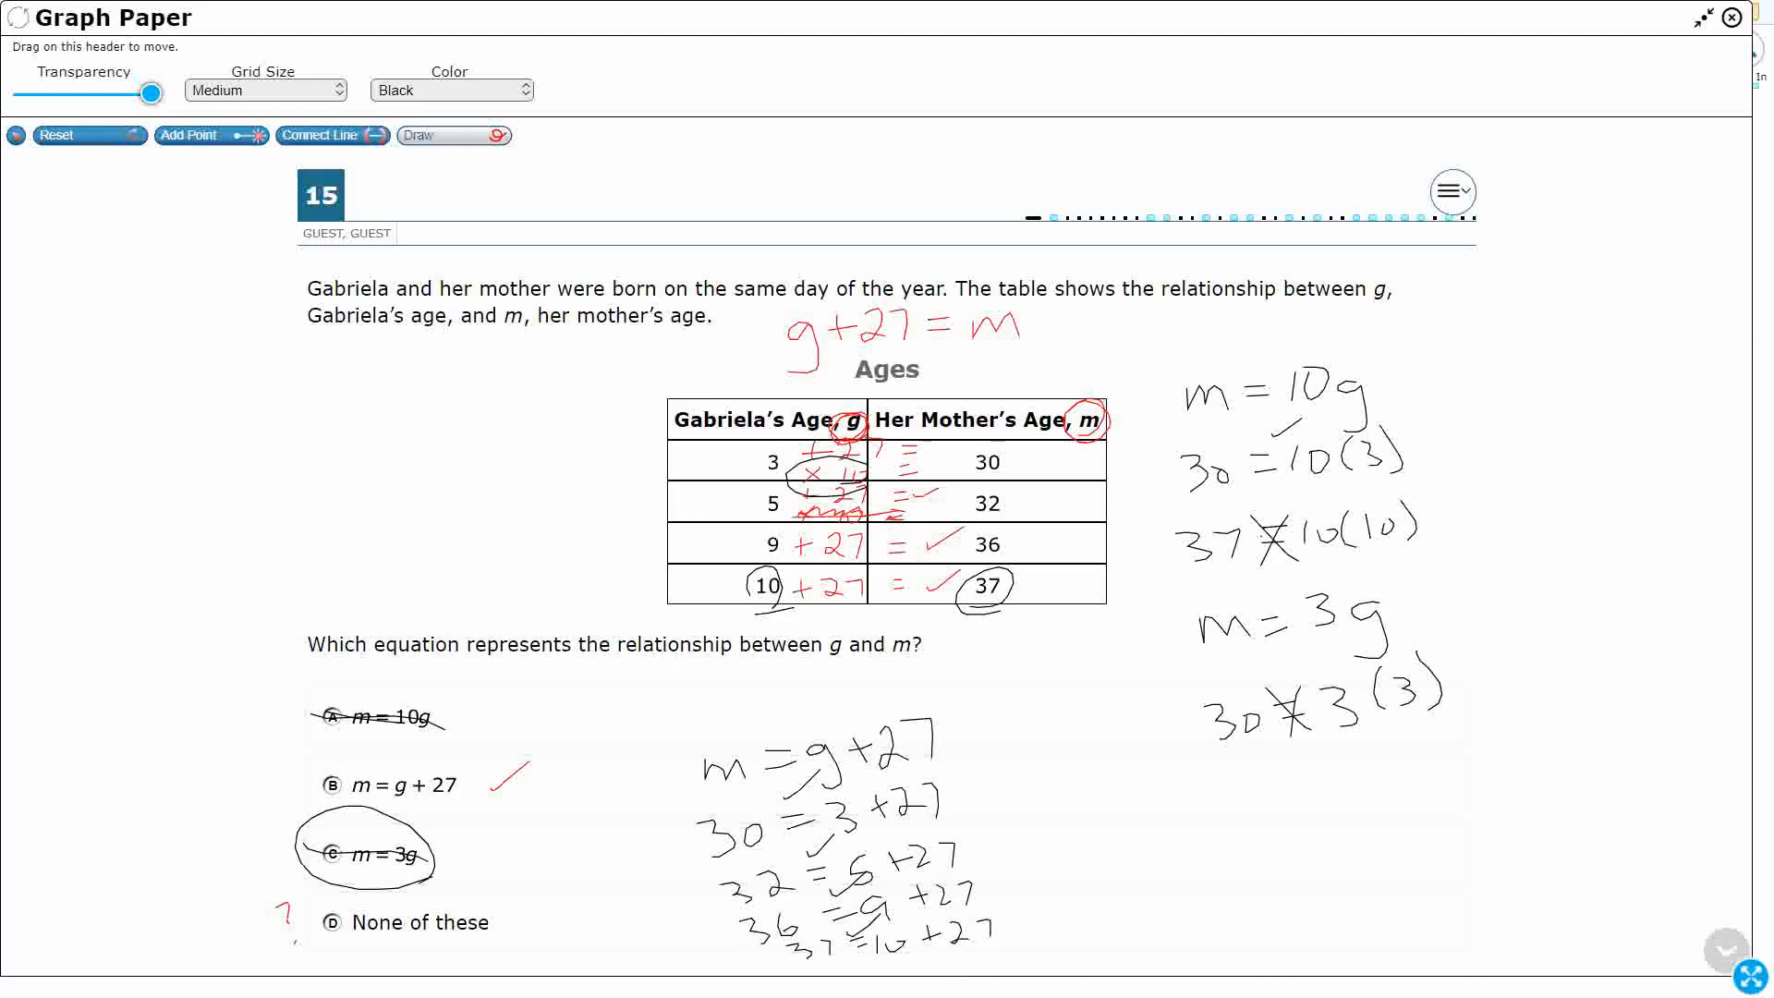
Close the Graph Paper panel, leaving question 15 unanswered
{"action": "left_click", "coordinate": [1729, 19]}
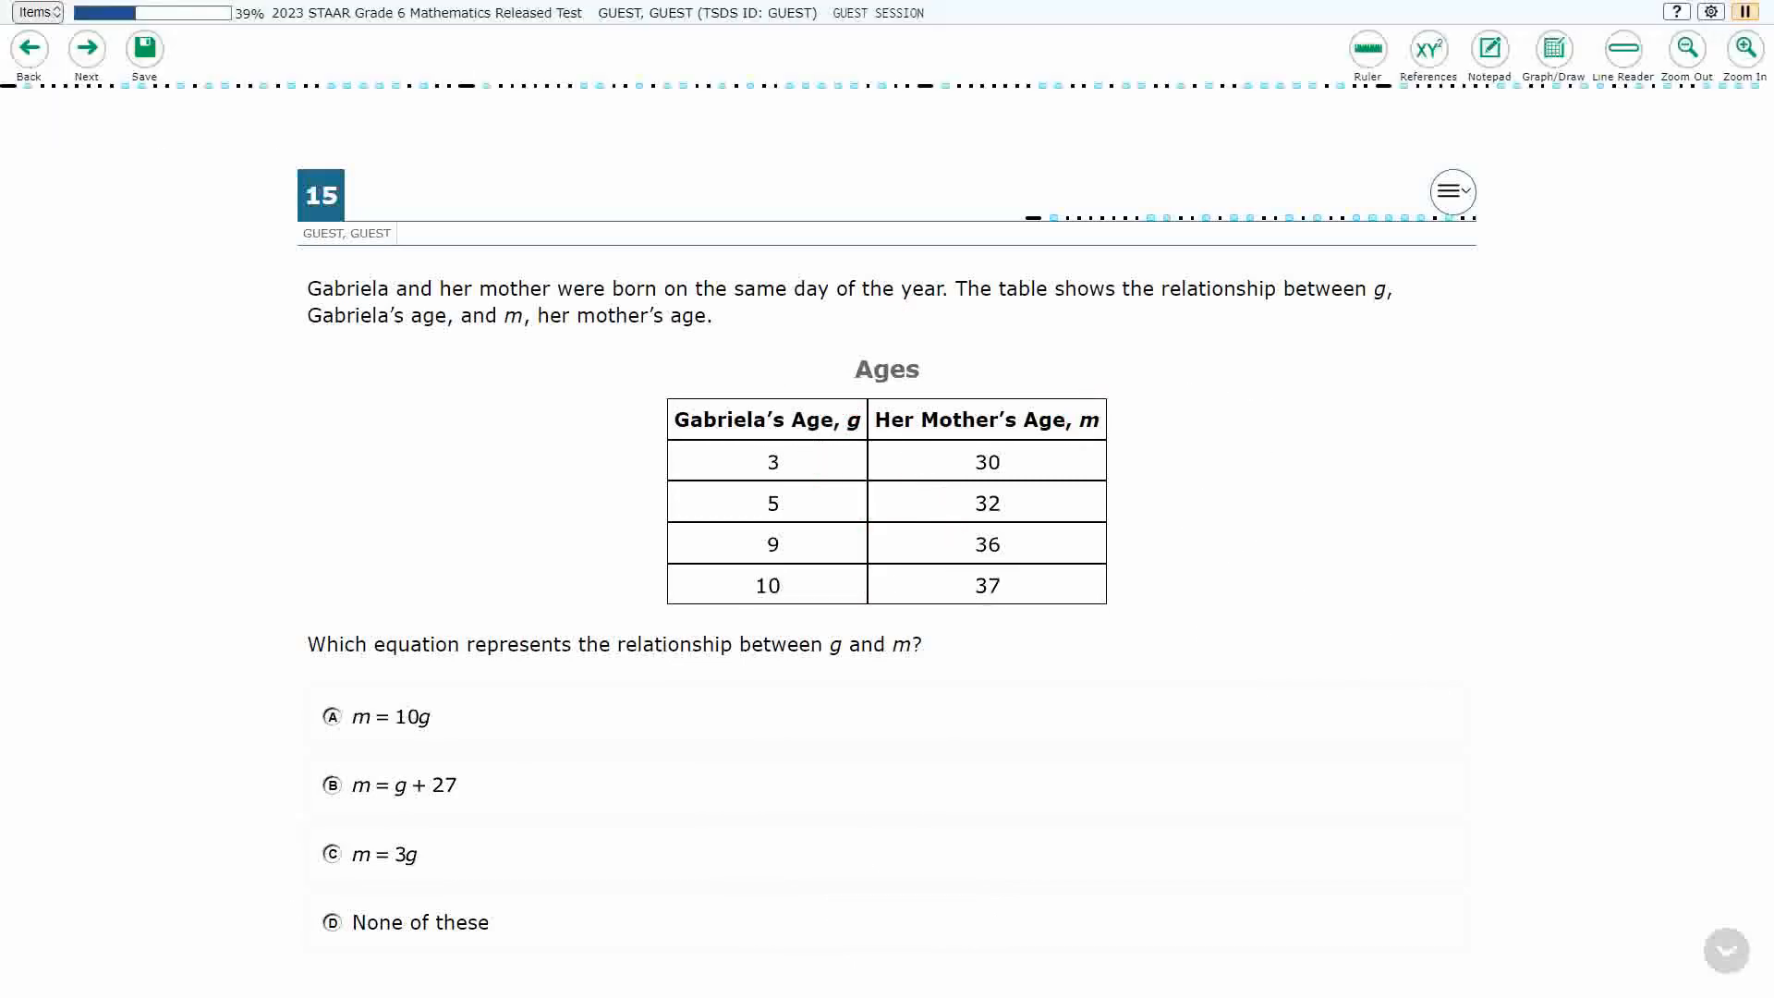